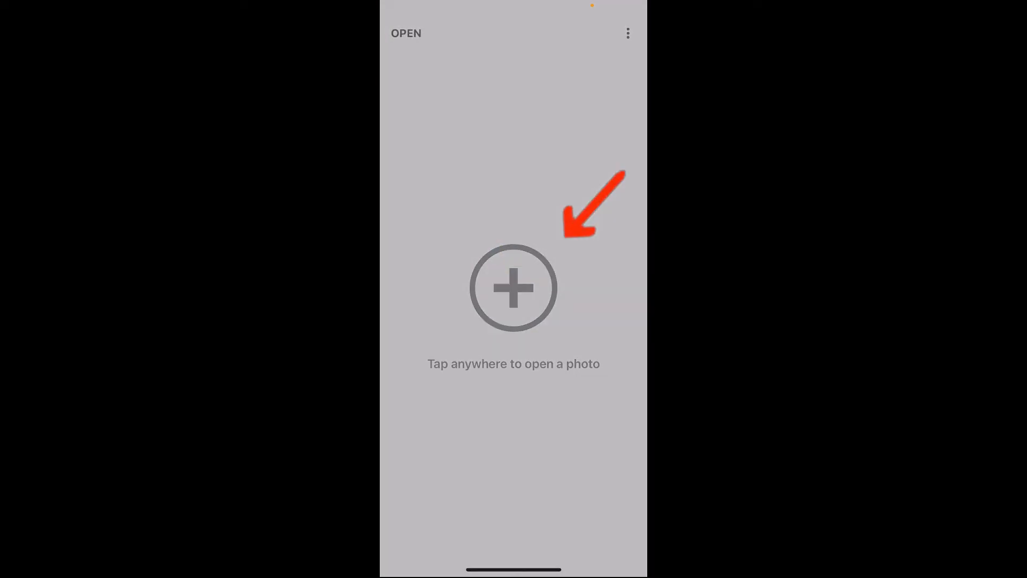
- Open the photo of the woman on the grassy hillside for editing
left_click(513, 288)
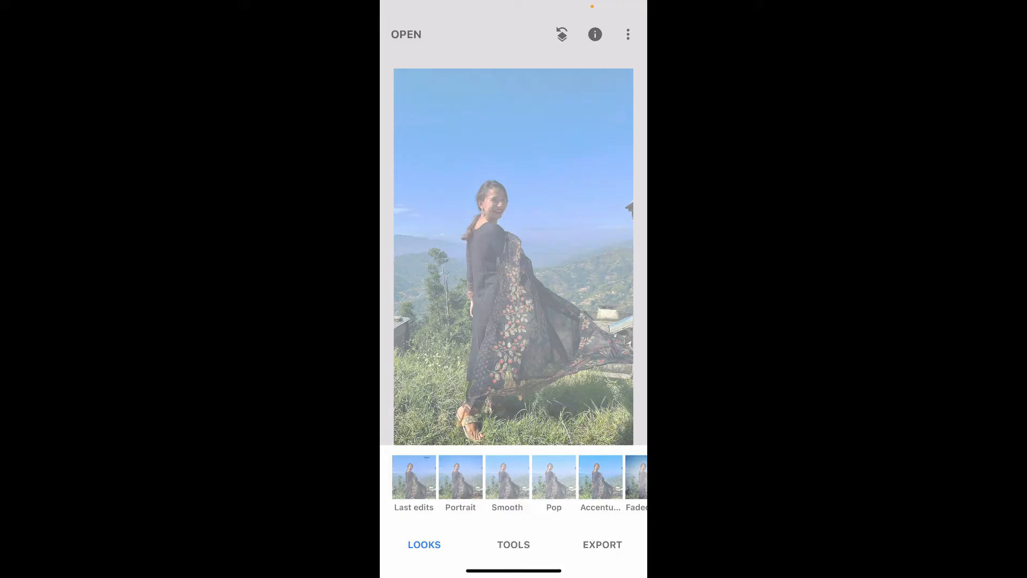
- Show the editing tools list, from Tune Image to Black & White
left_click(513, 545)
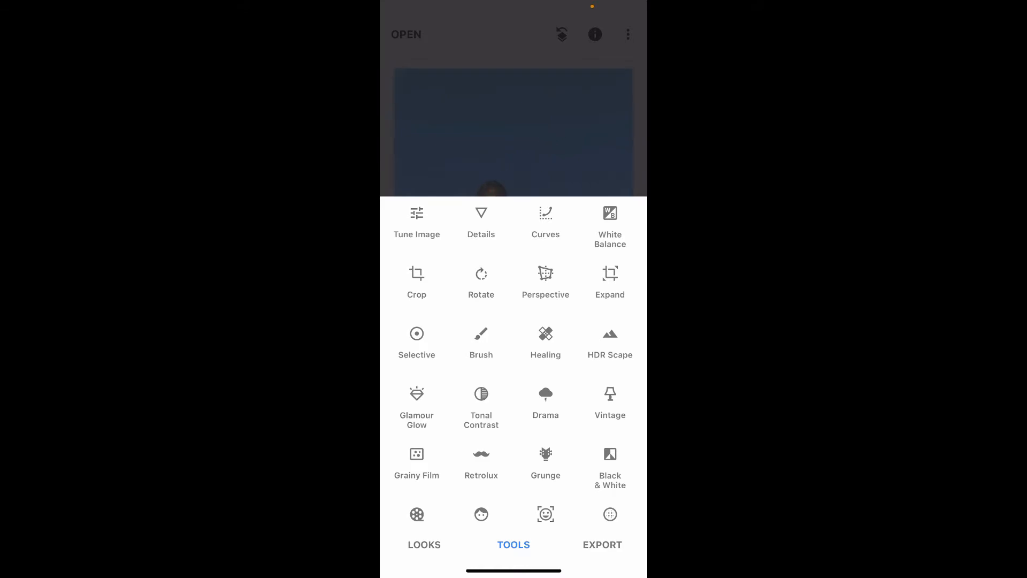
- Apply a Details adjustment with Structure at +73 and adjusted Sharpening
left_click(481, 222)
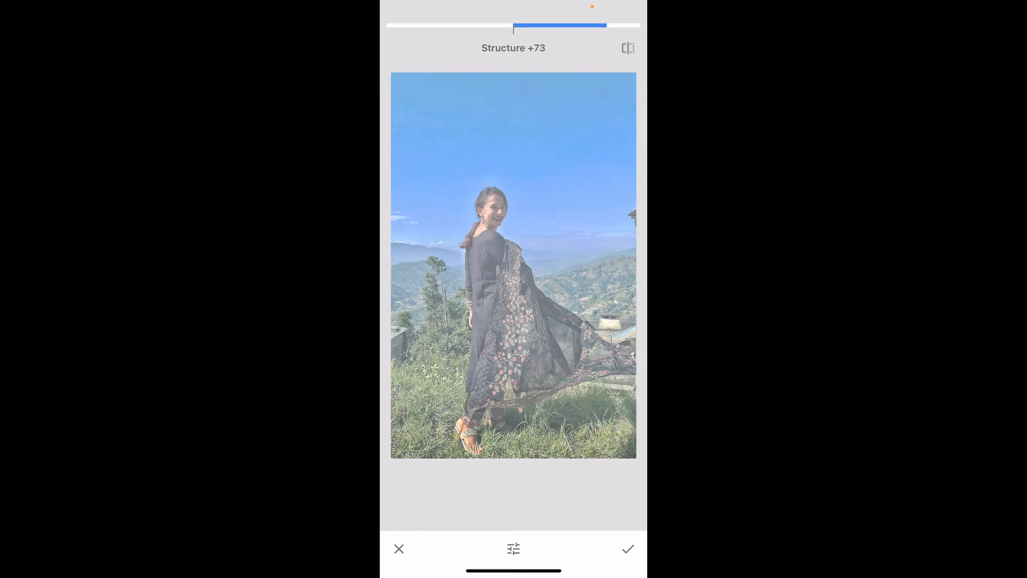
left_click(626, 548)
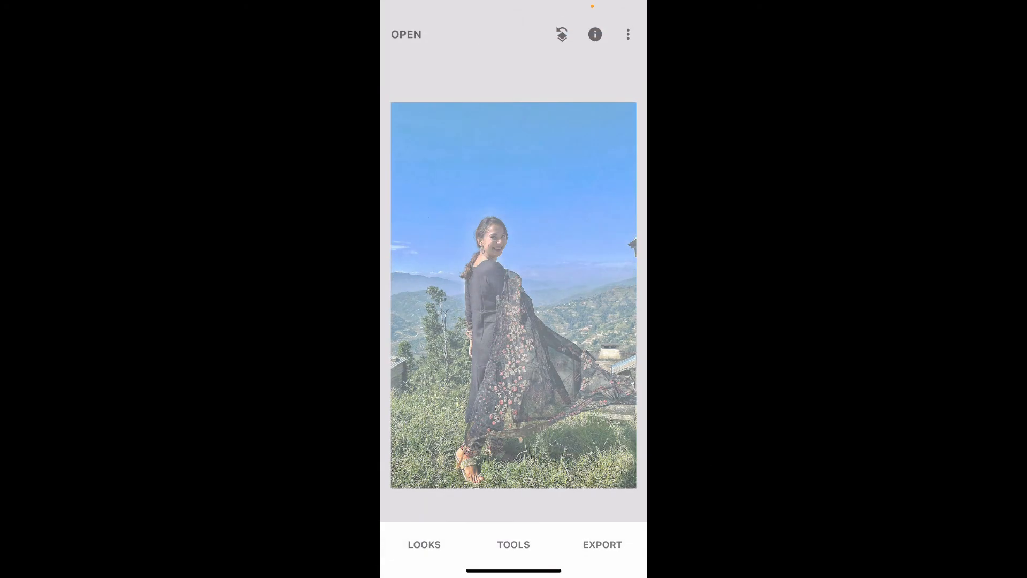